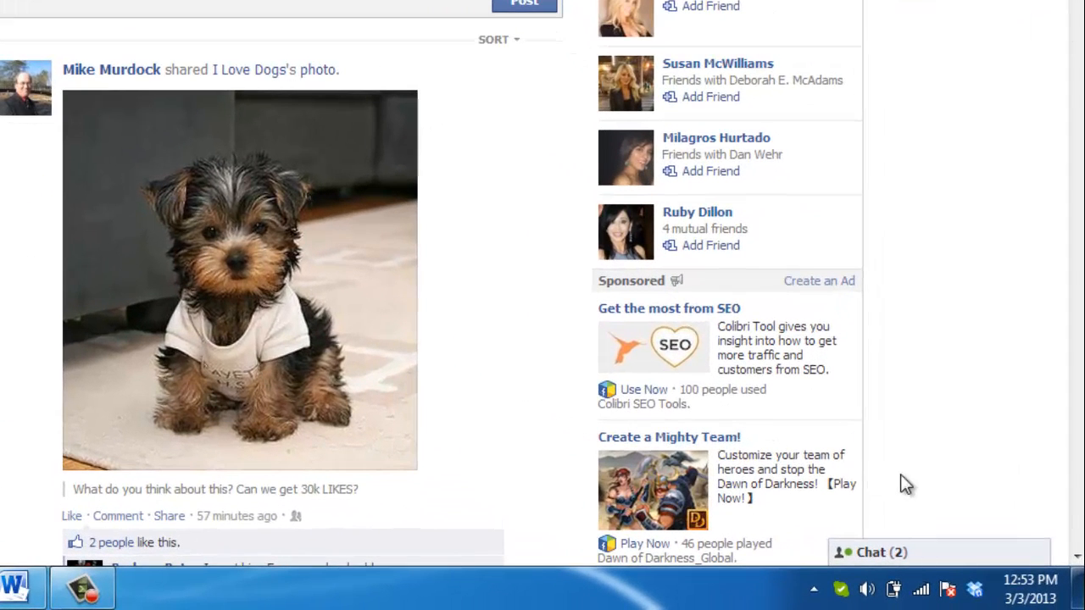
mouse_move(922, 483)
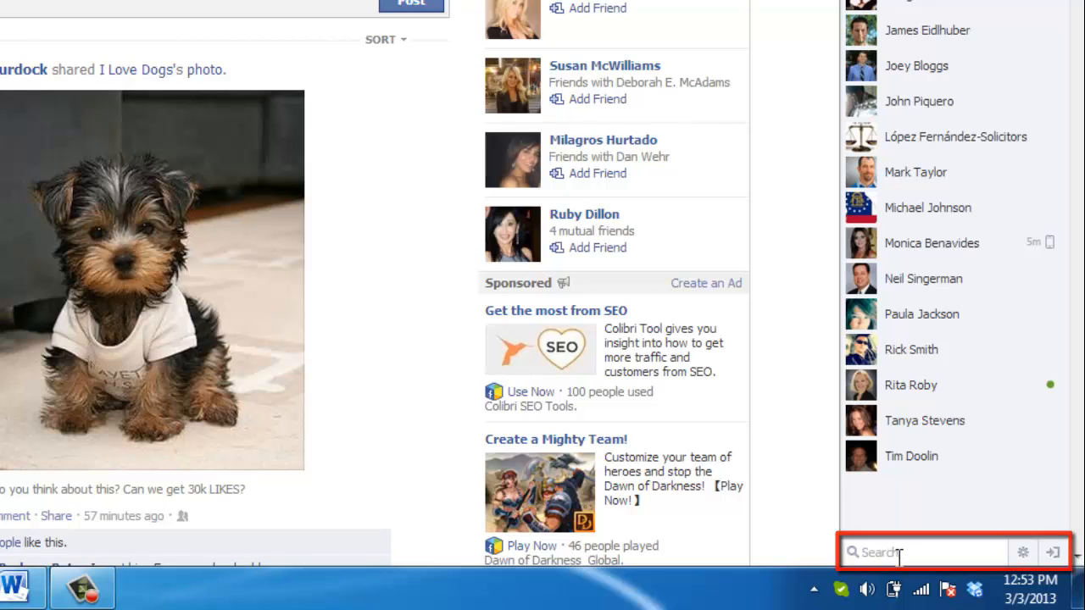
type("rick")
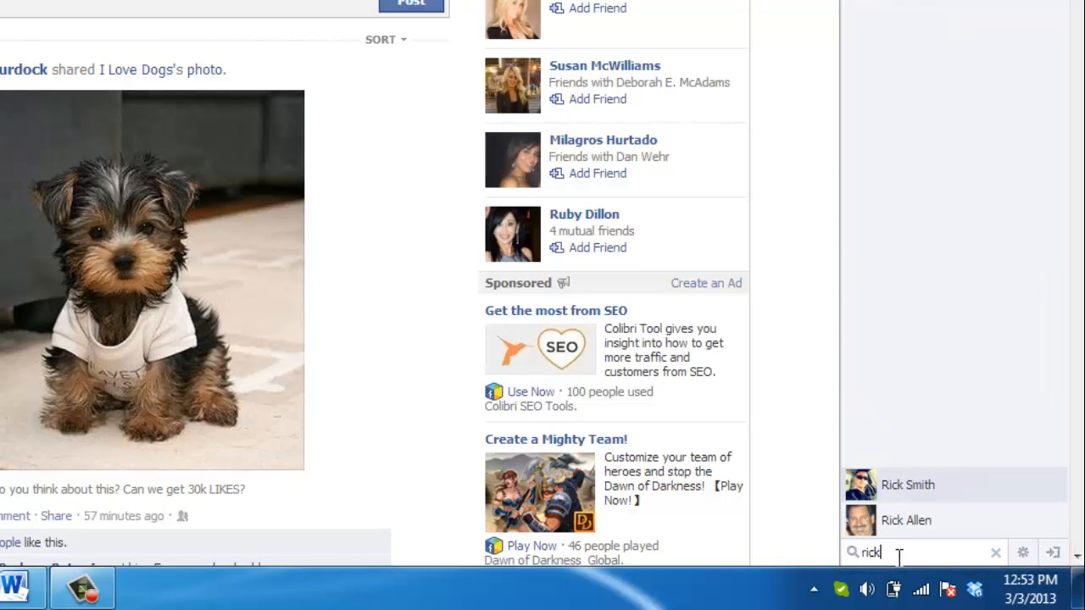
mouse_move(933, 490)
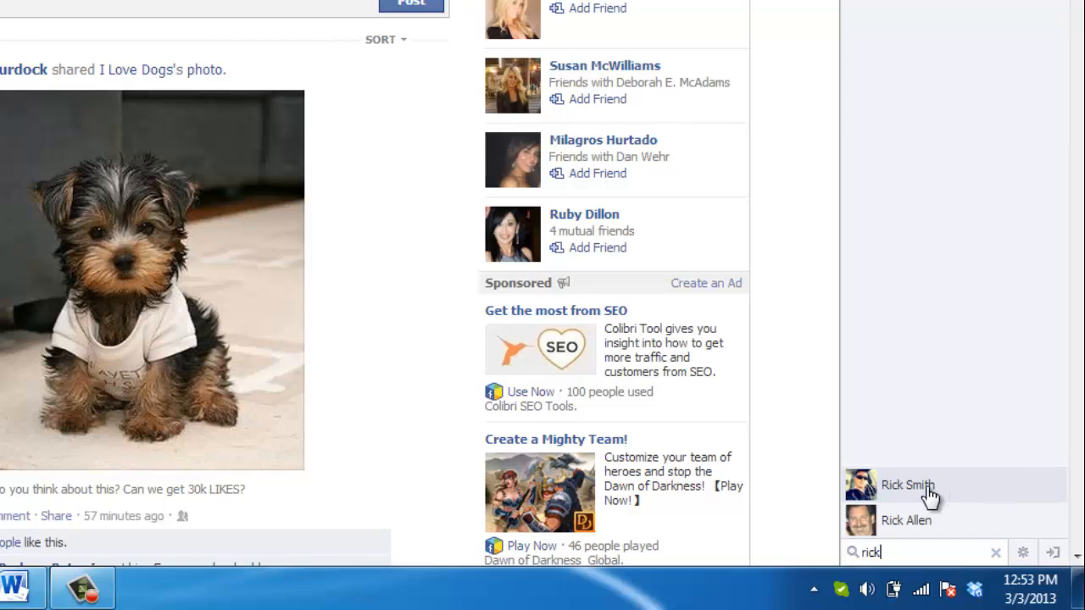
left_click(907, 485)
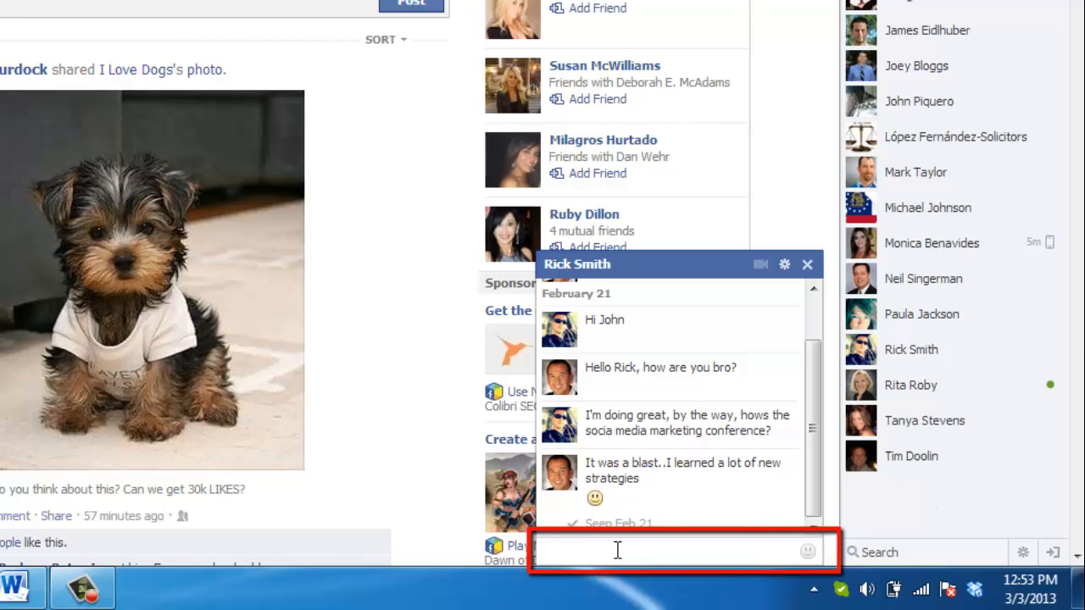
type(">")
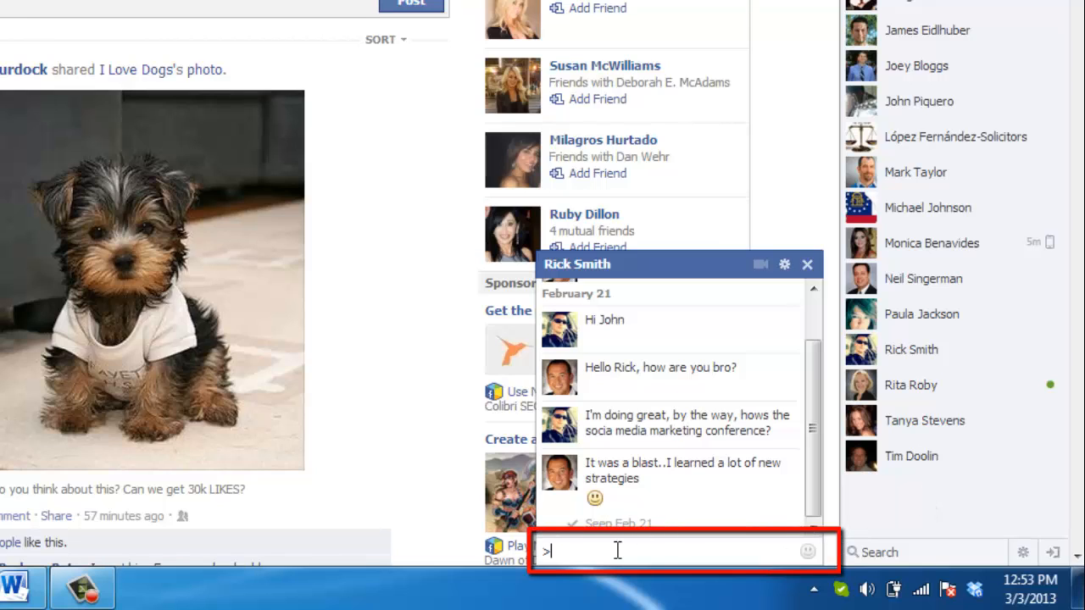
type(":(")
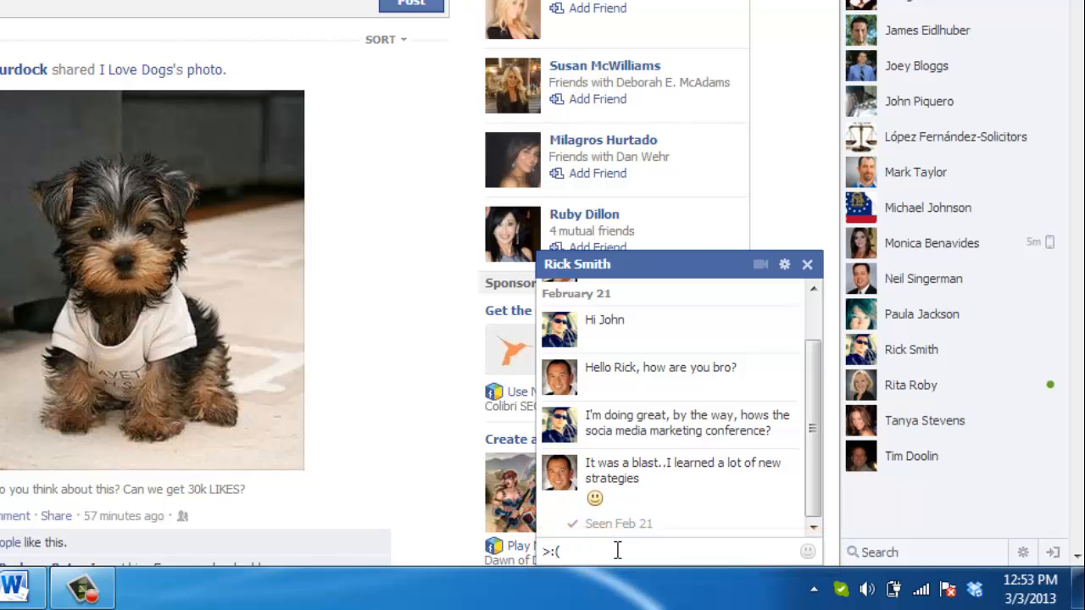
key("Return")
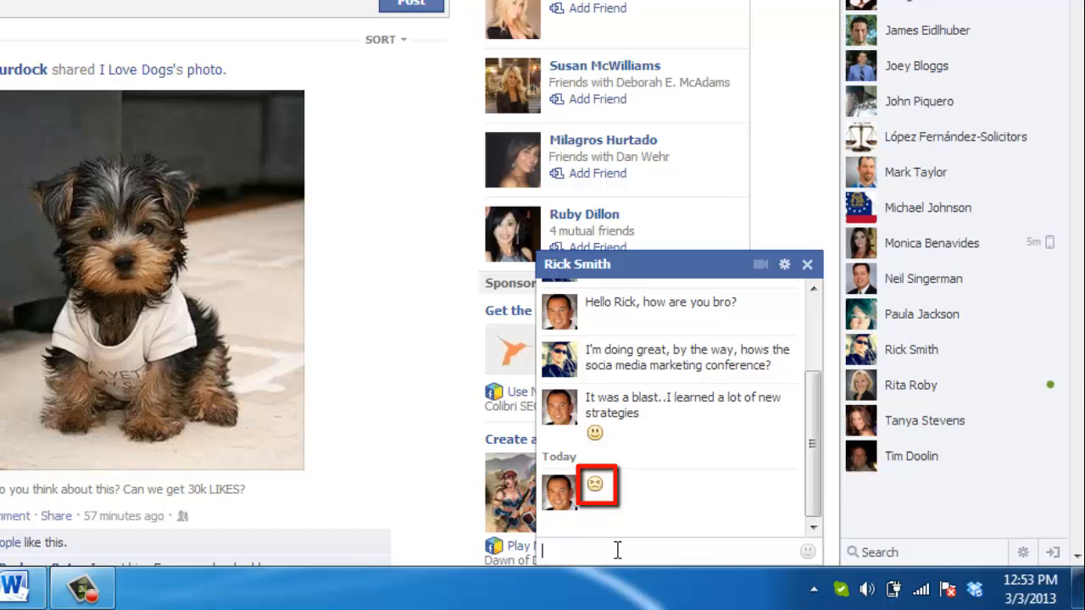